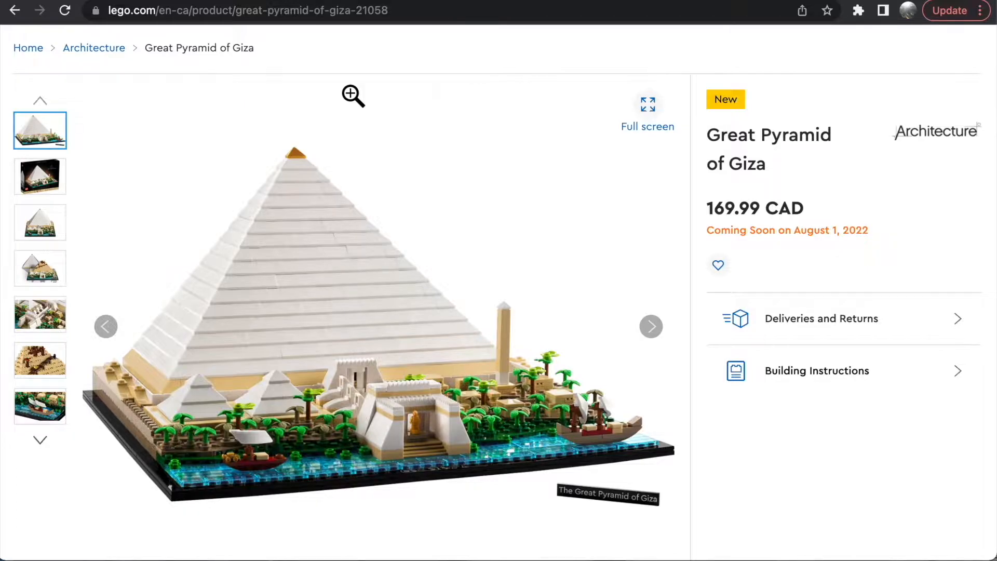
pyautogui.moveTo(365, 232)
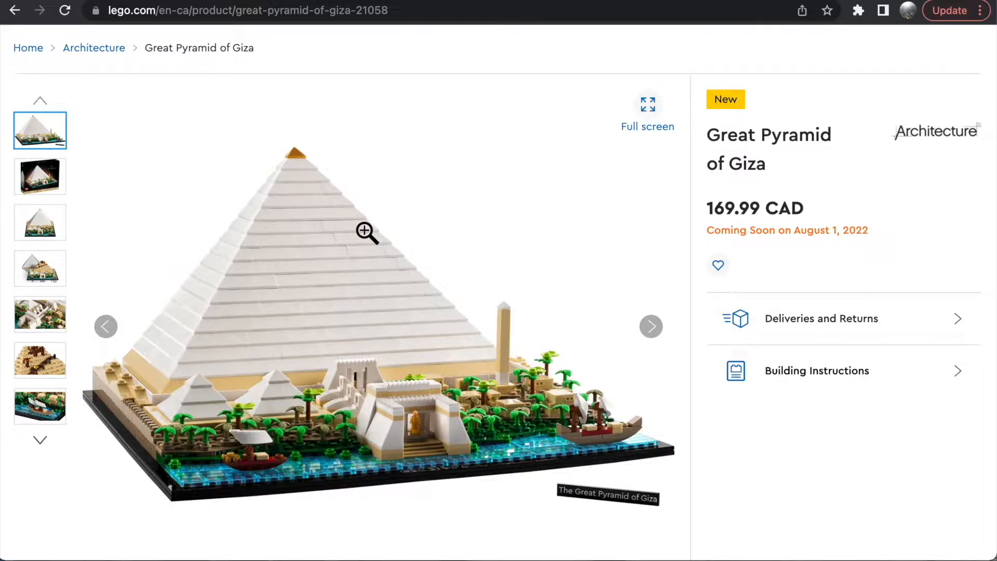
pyautogui.moveTo(413, 248)
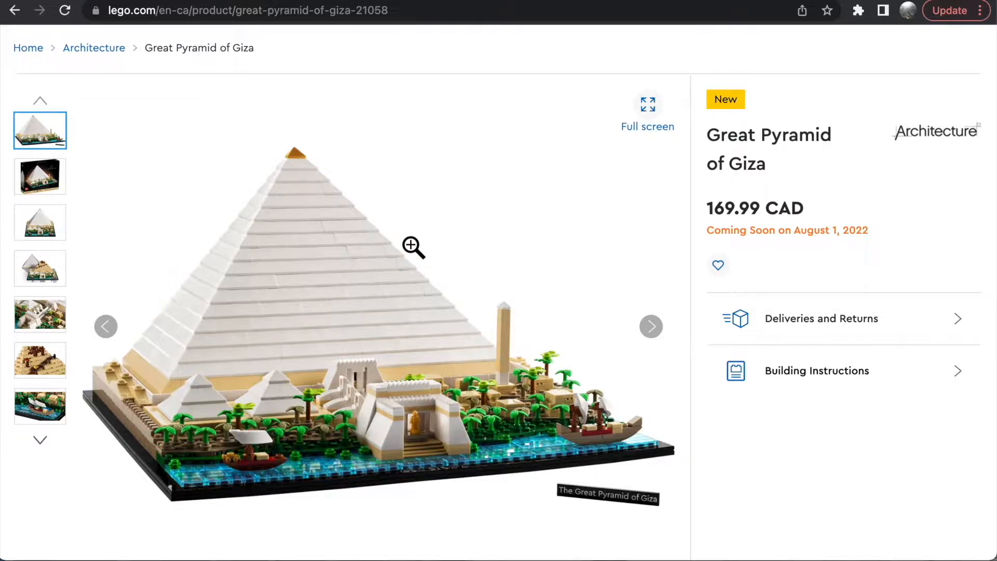
pyautogui.moveTo(465, 228)
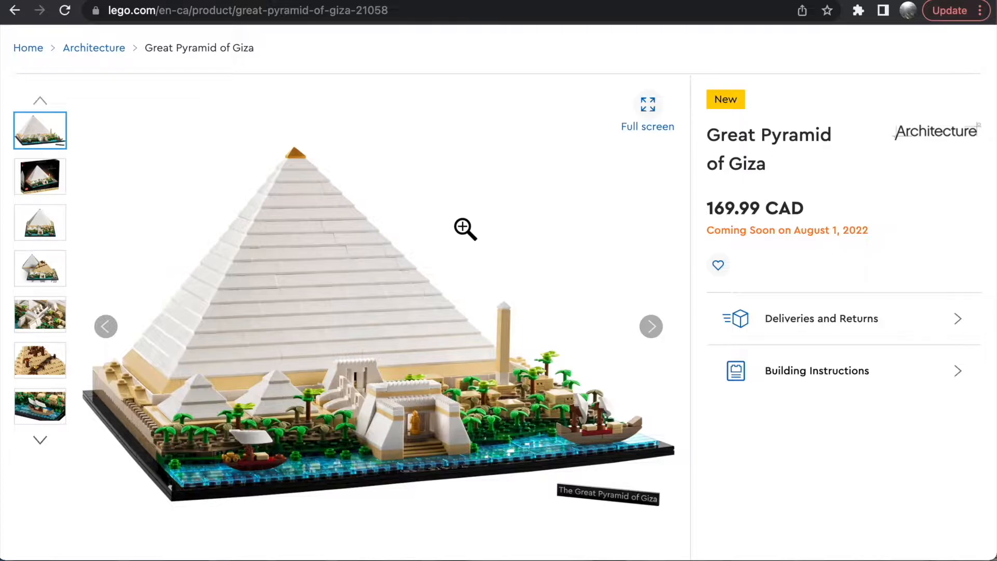
# Step: View the boxed-set photo, the main model photo, then the third thumbnail's front view of the pyramid
pyautogui.scroll(3)
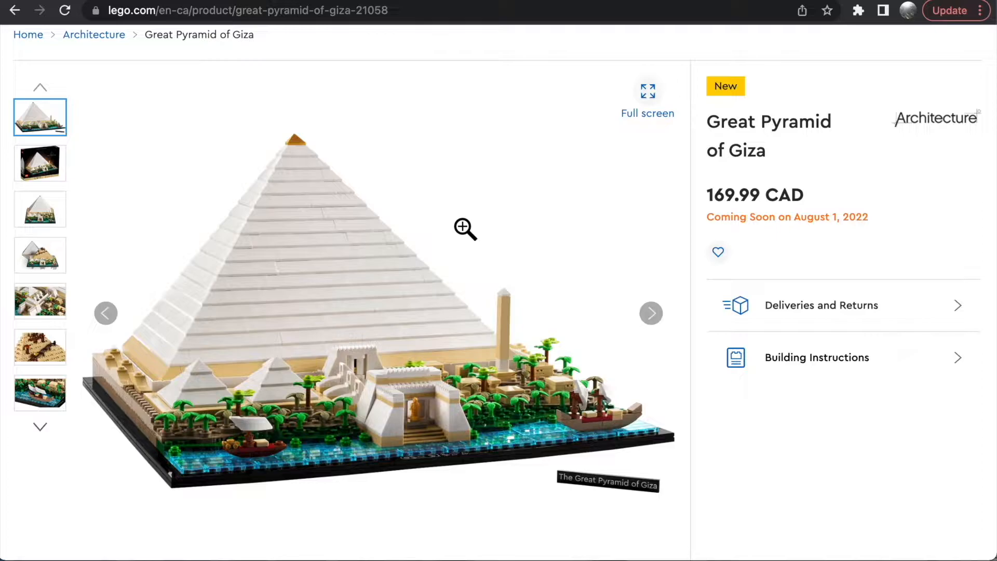
pyautogui.scroll(-3)
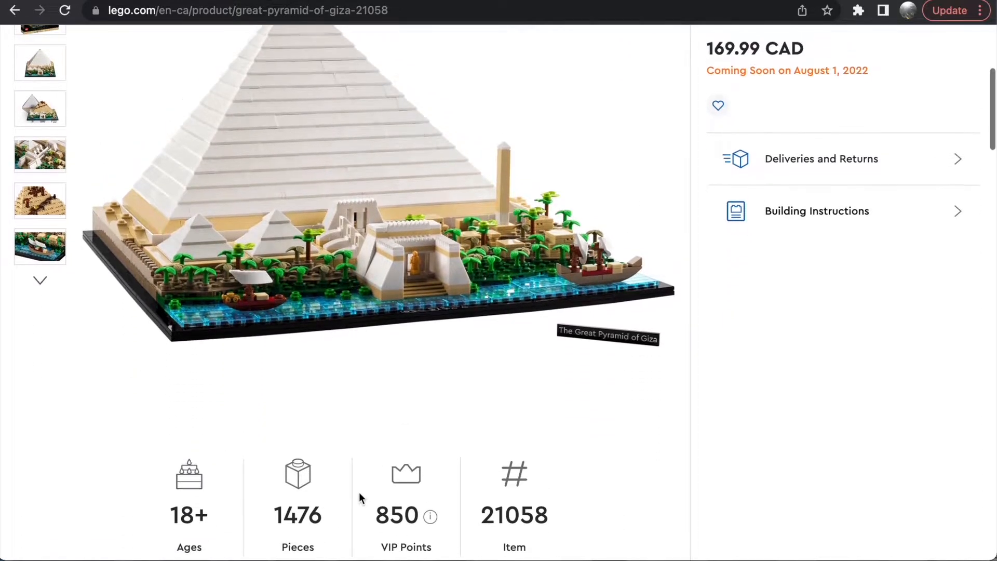
pyautogui.scroll(3)
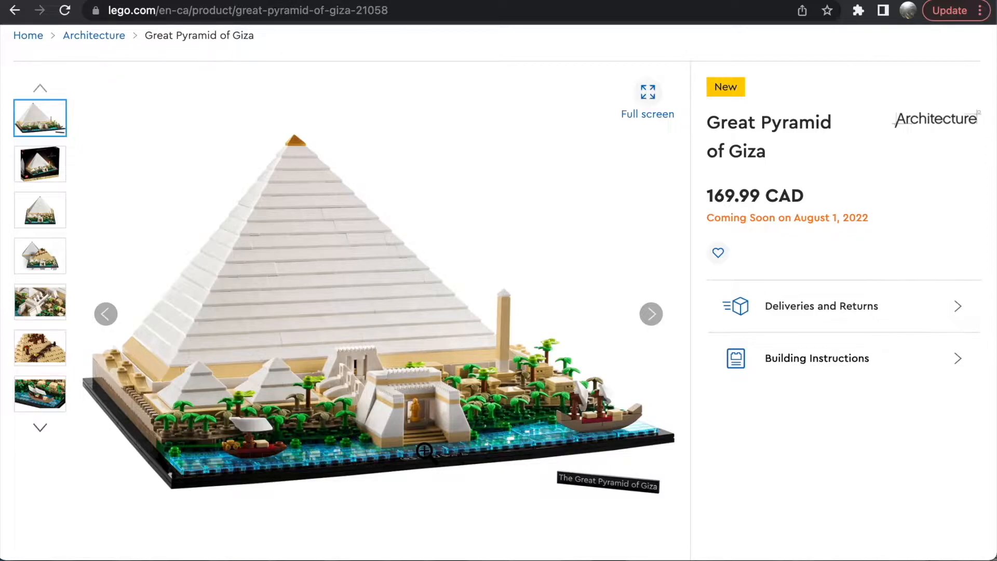
pyautogui.click(39, 164)
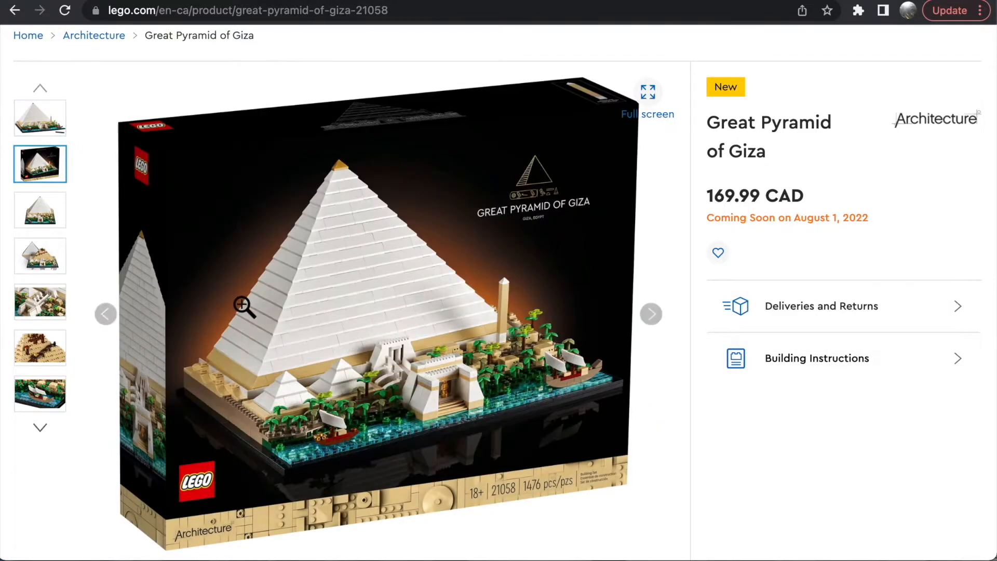
pyautogui.moveTo(39, 119)
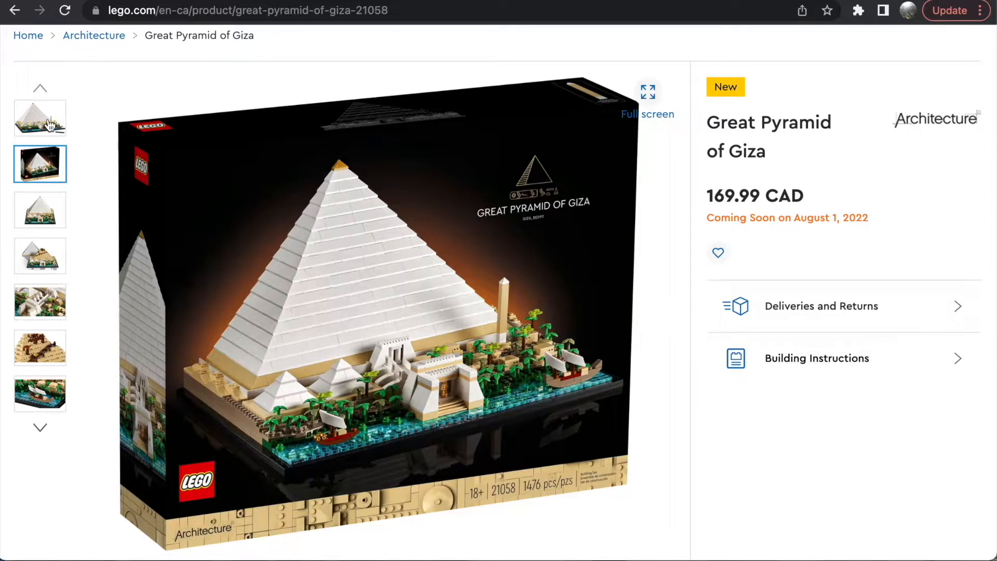
pyautogui.click(40, 117)
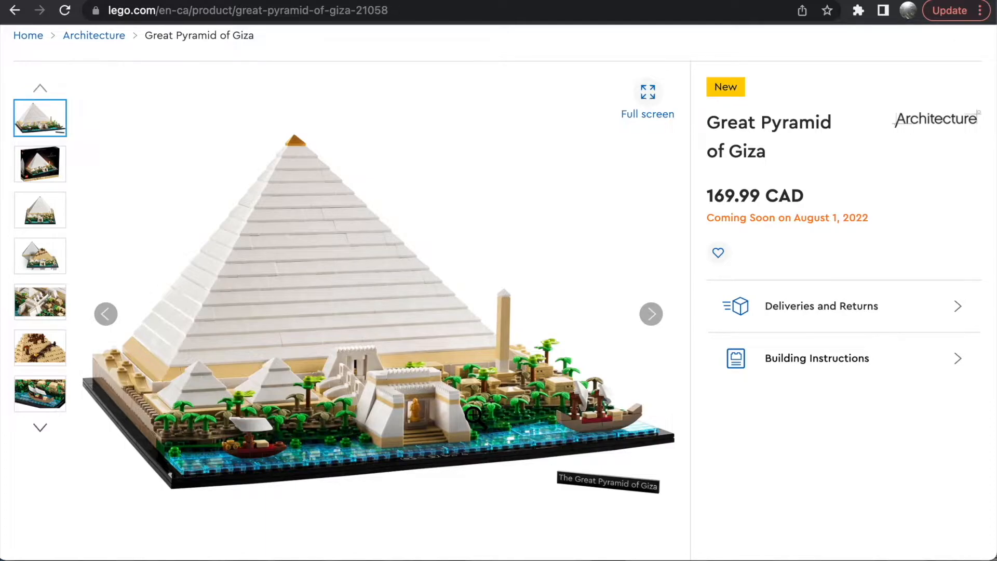
pyautogui.moveTo(401, 363)
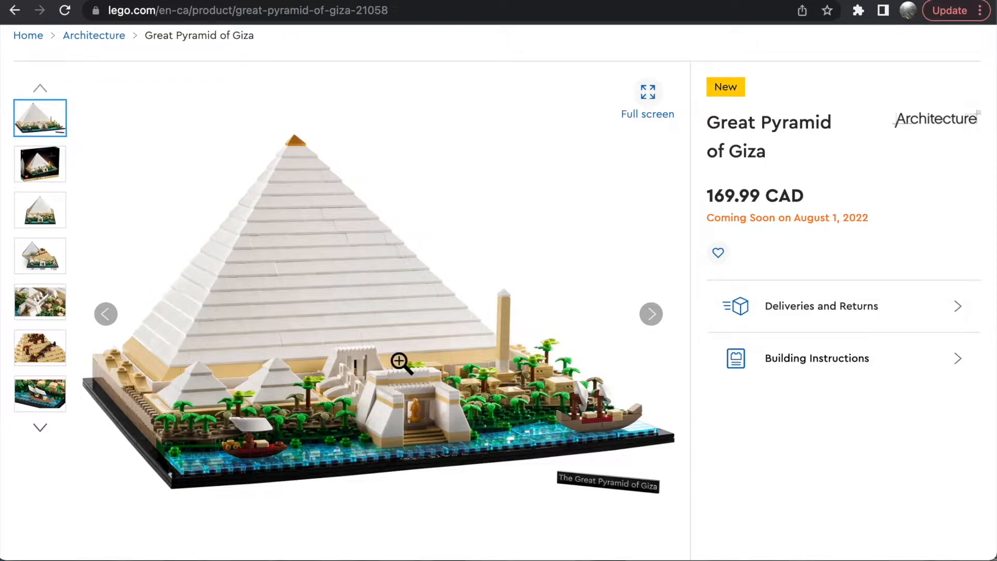
pyautogui.moveTo(405, 361)
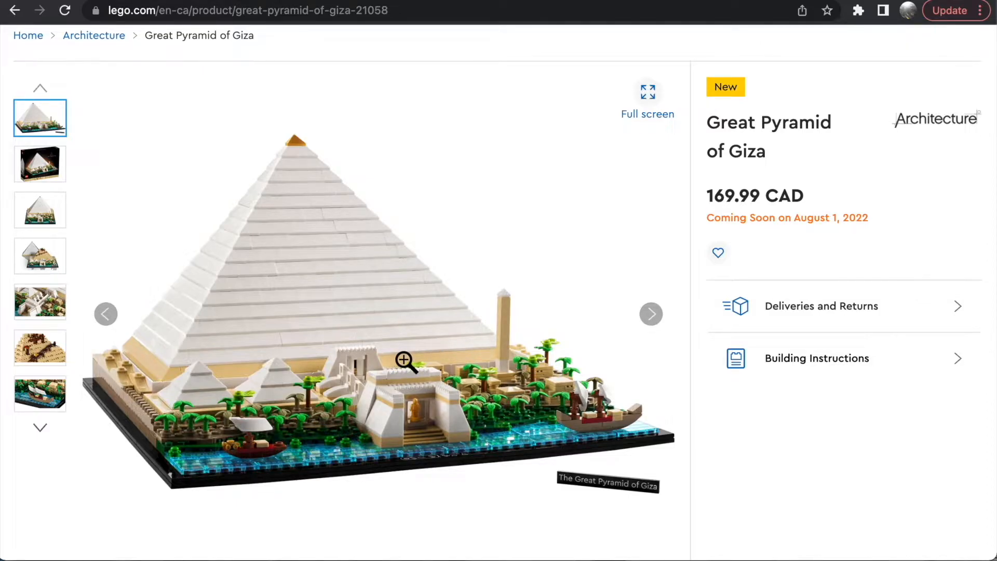
pyautogui.moveTo(189, 227)
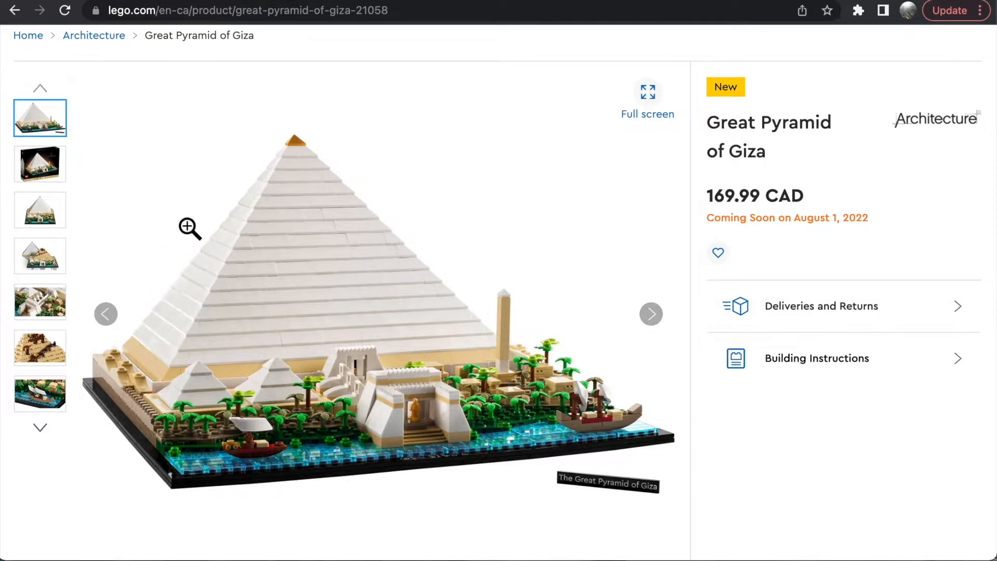
pyautogui.click(40, 210)
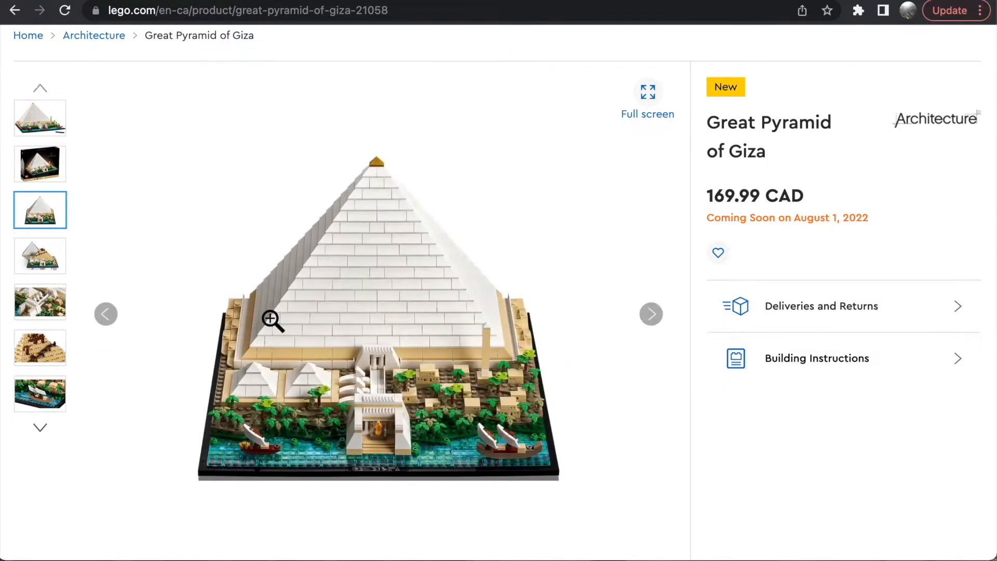
pyautogui.moveTo(616, 421)
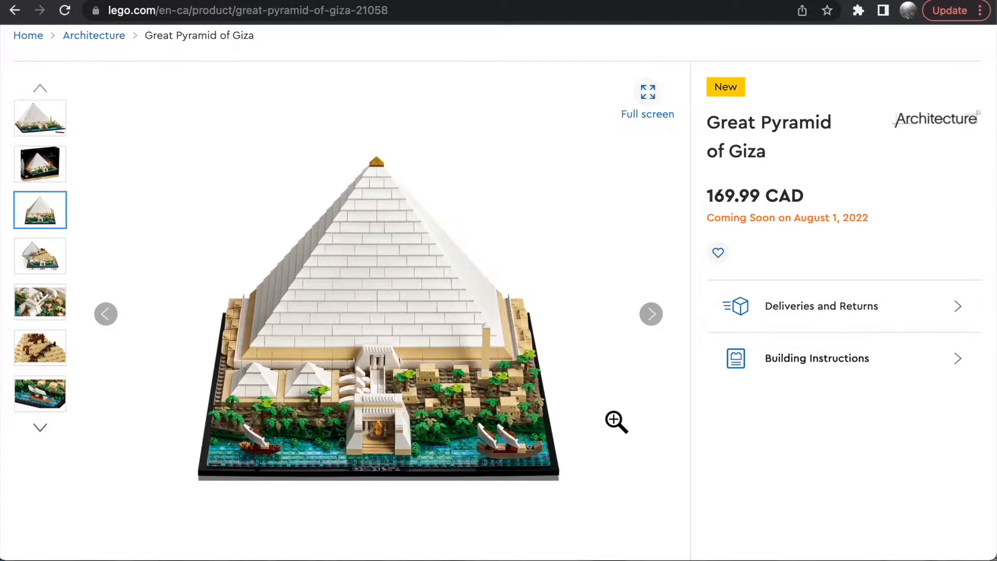
pyautogui.moveTo(464, 412)
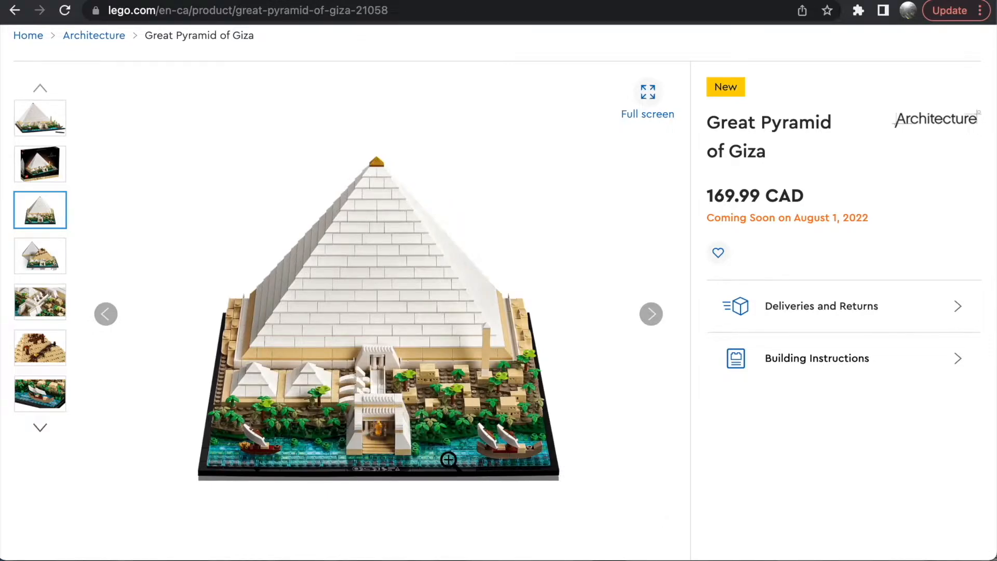
pyautogui.moveTo(463, 406)
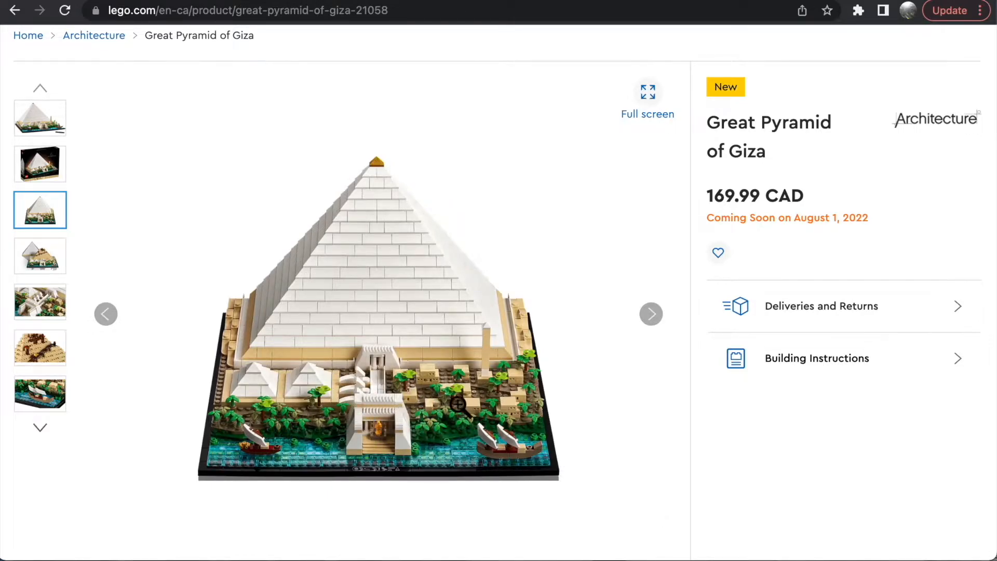
pyautogui.moveTo(458, 414)
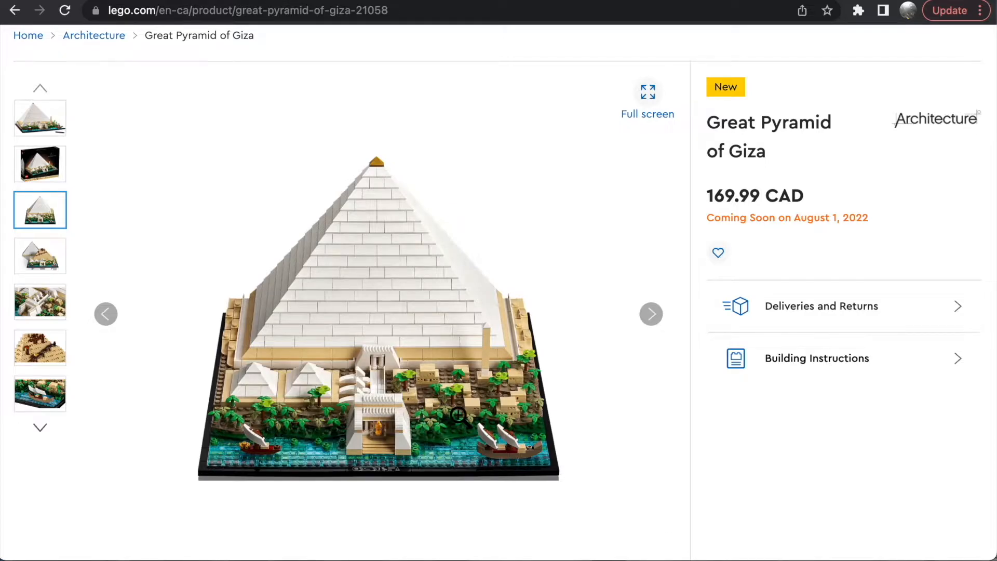
pyautogui.moveTo(624, 469)
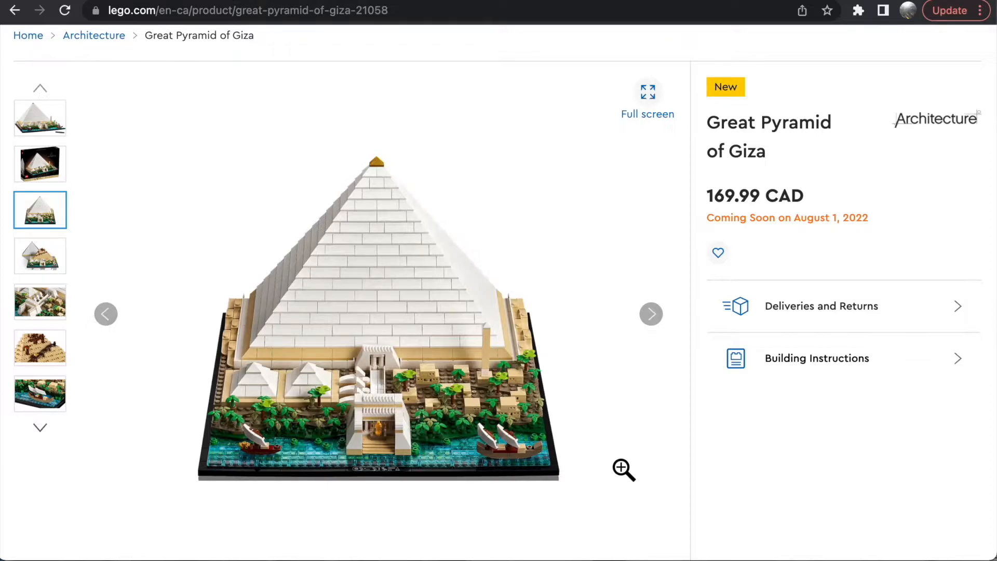
pyautogui.moveTo(392, 409)
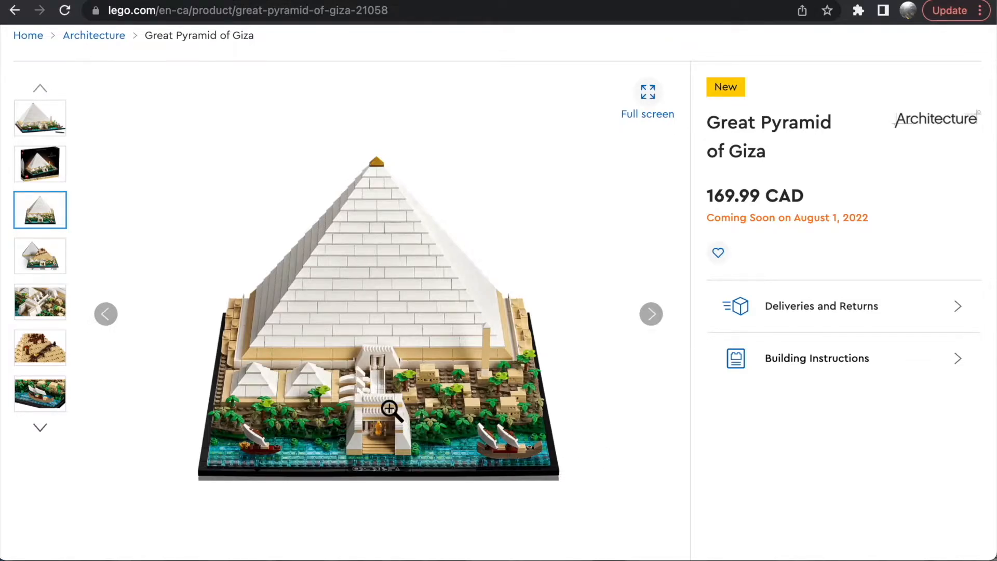
pyautogui.moveTo(140, 362)
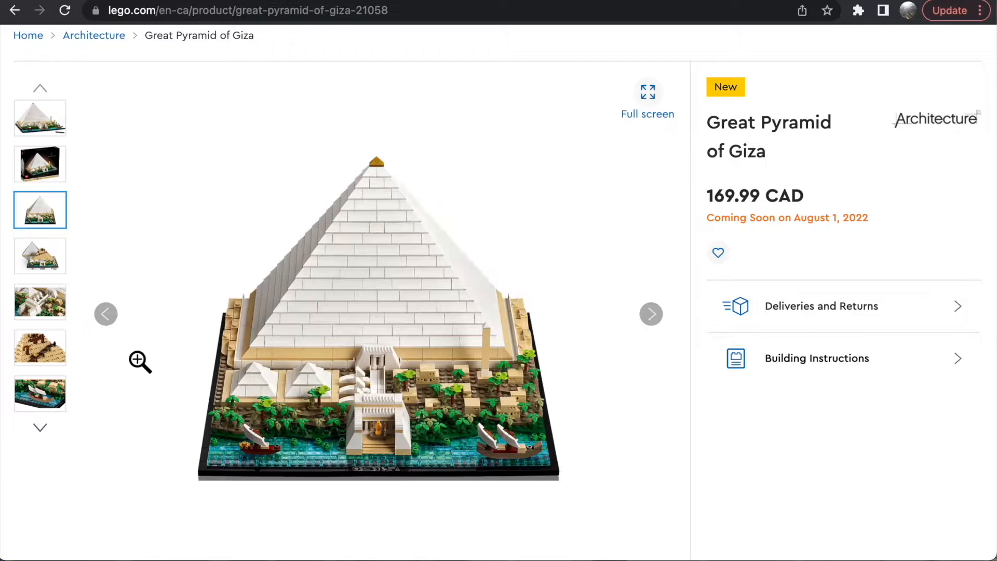
pyautogui.moveTo(40, 266)
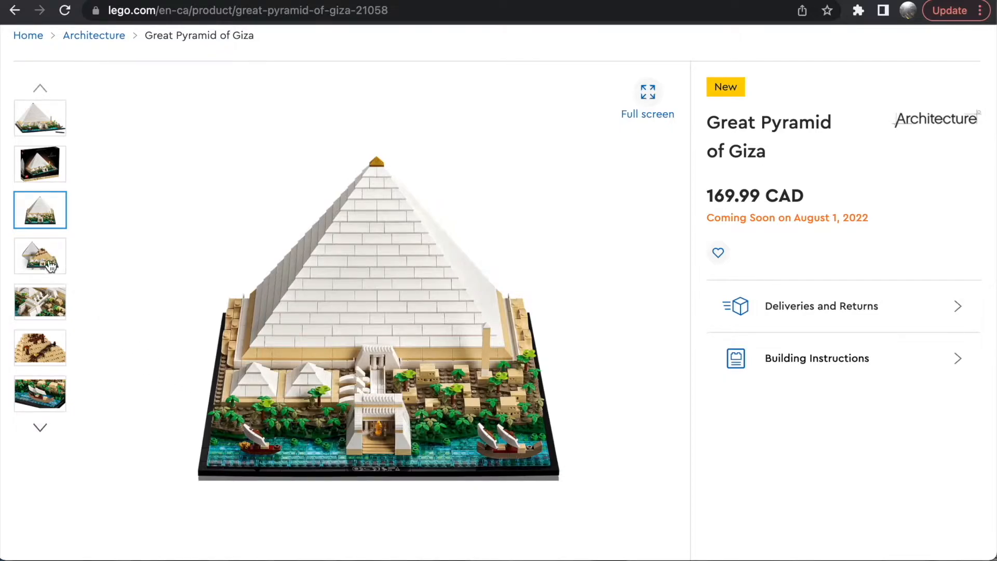
# Step: Show the half-cased pyramid photo, then the close-up of the ramp and crane
pyautogui.click(39, 257)
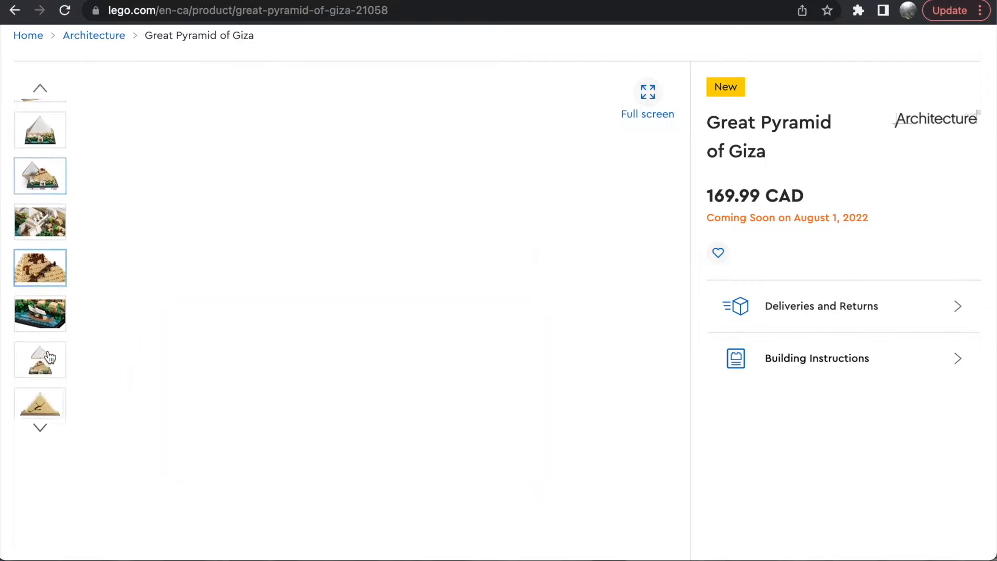
pyautogui.click(39, 256)
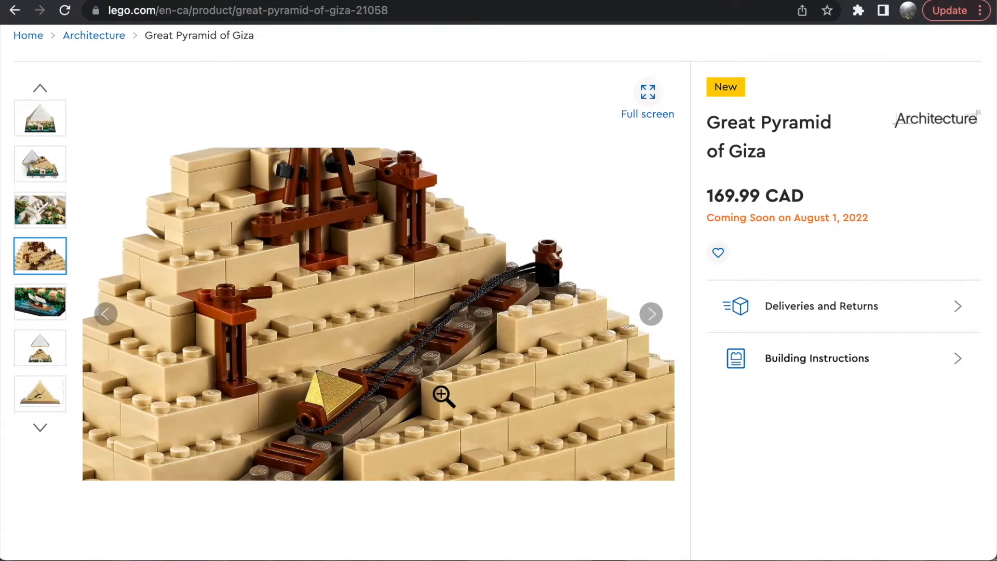
pyautogui.moveTo(75, 221)
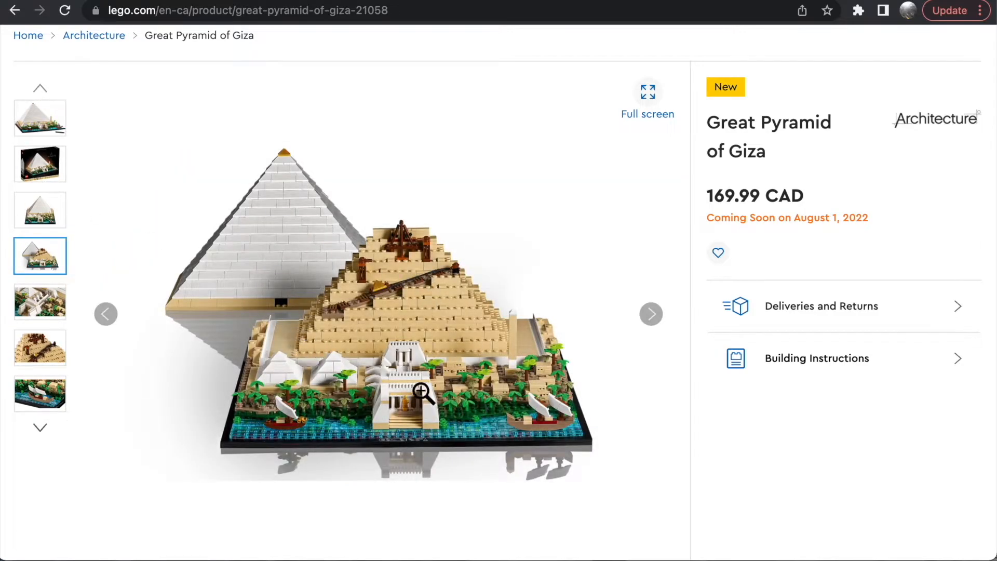
pyautogui.moveTo(550, 489)
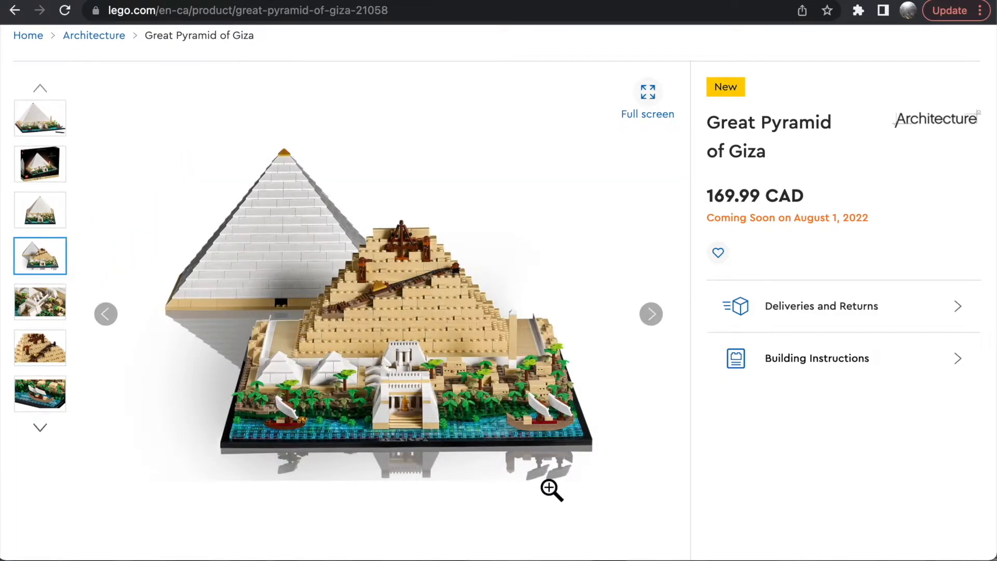
pyautogui.moveTo(356, 369)
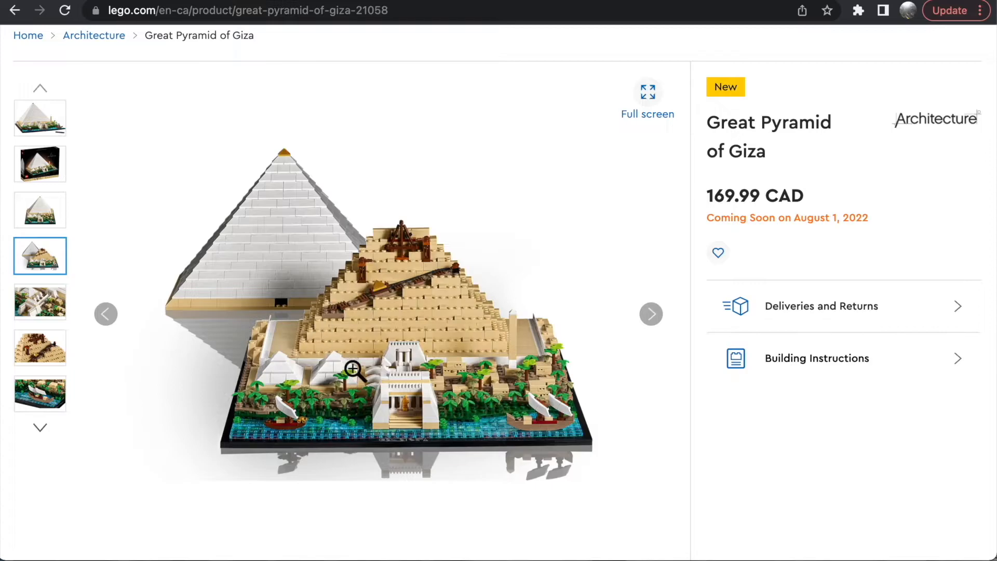
pyautogui.moveTo(377, 417)
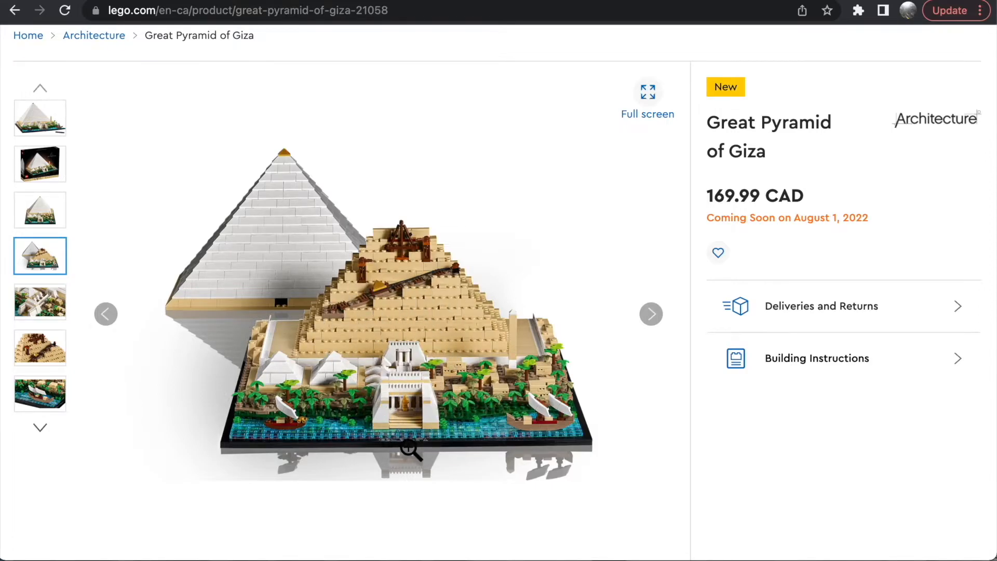
pyautogui.moveTo(167, 248)
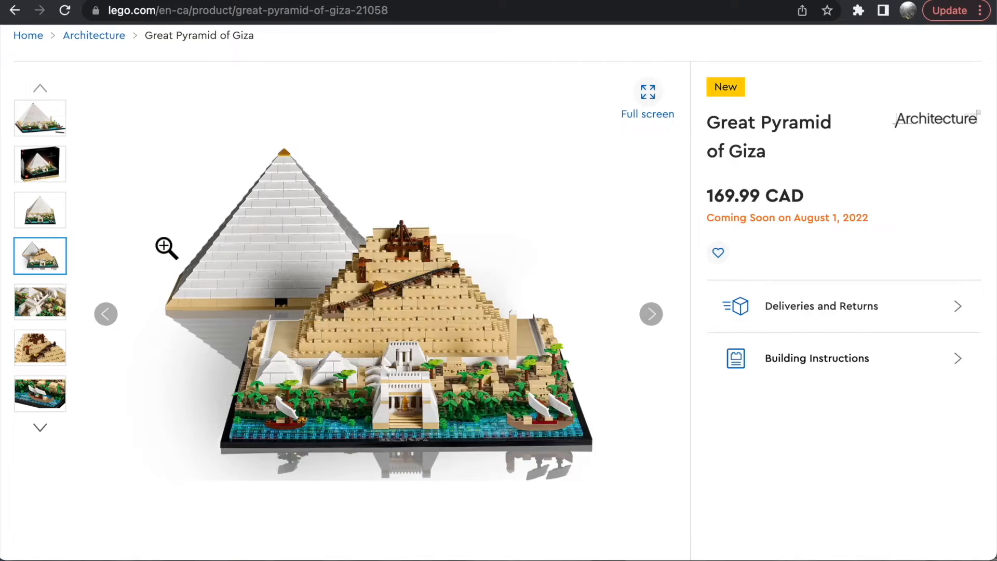
pyautogui.moveTo(45, 434)
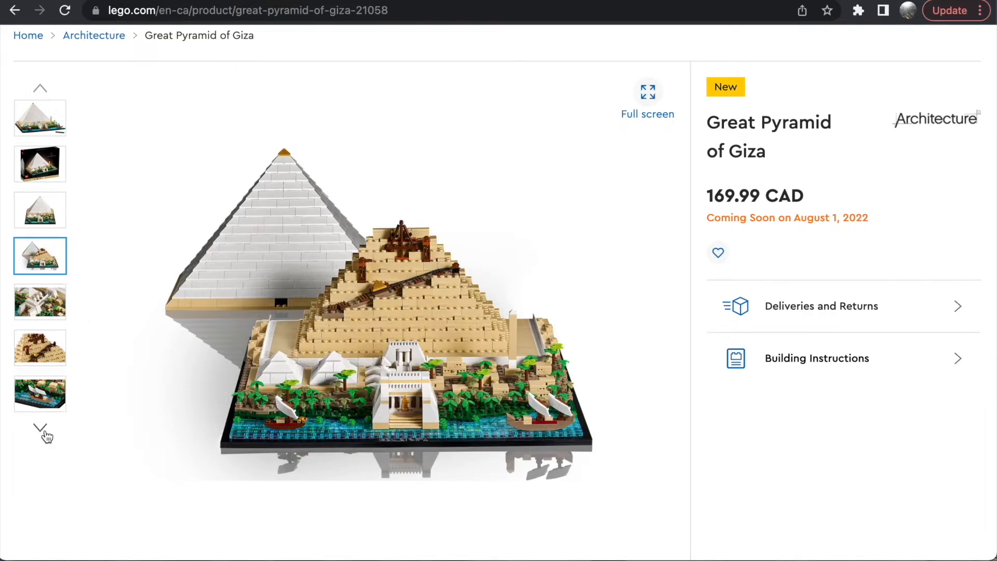
# Step: Advance the thumbnail strip with its down arrow to reach further gallery images
pyautogui.click(40, 430)
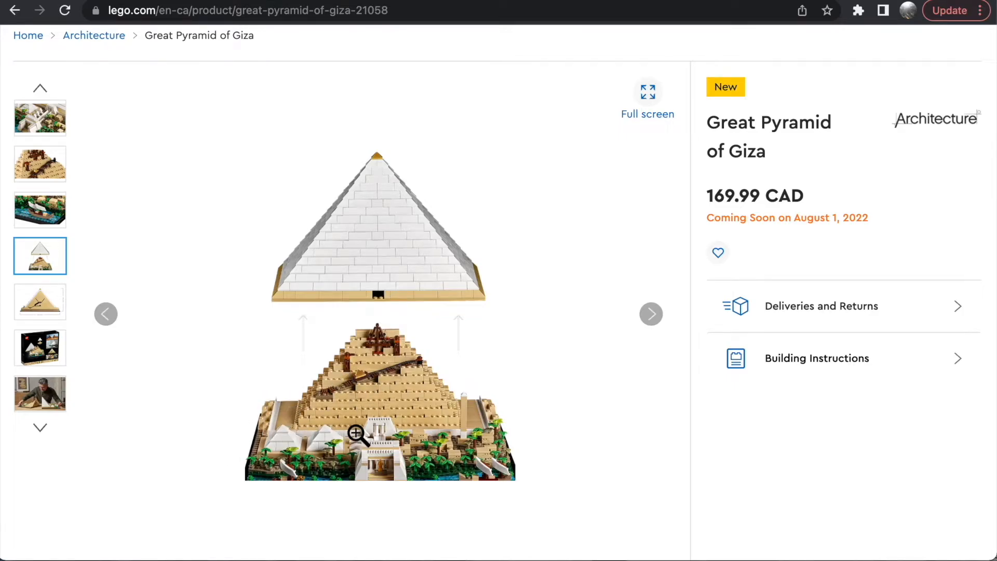
pyautogui.moveTo(375, 456)
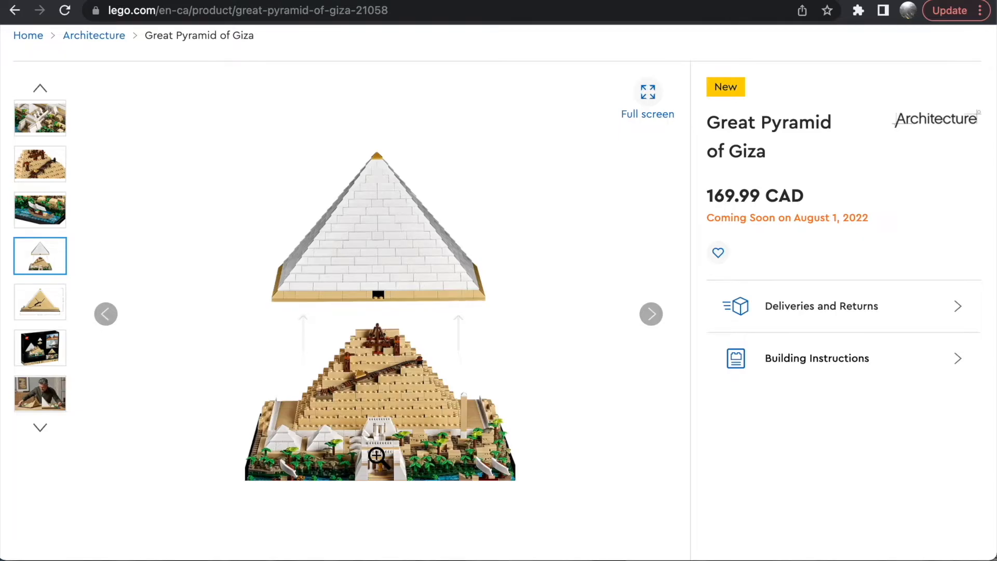
pyautogui.moveTo(75, 410)
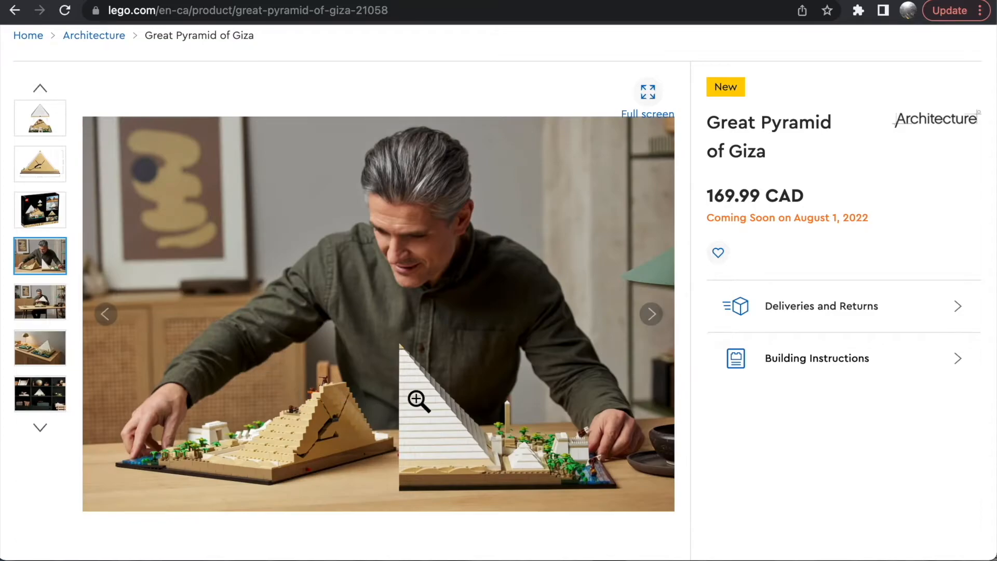
pyautogui.moveTo(296, 430)
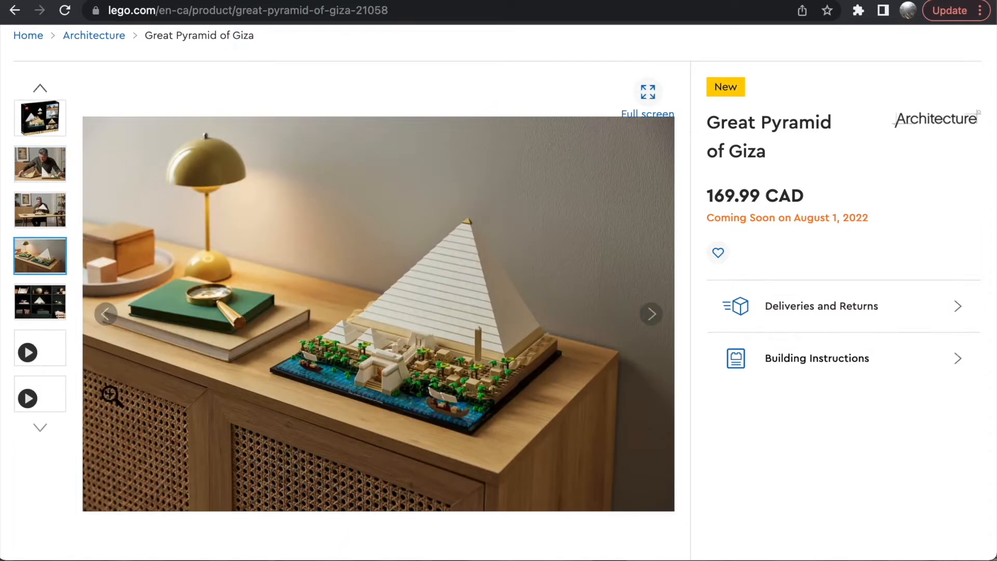
pyautogui.moveTo(480, 369)
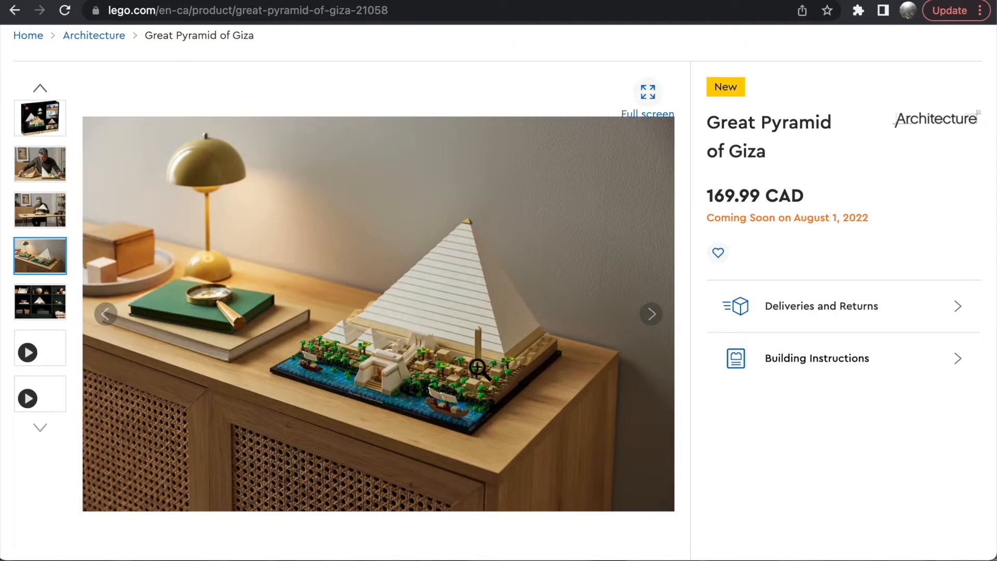
pyautogui.moveTo(75, 260)
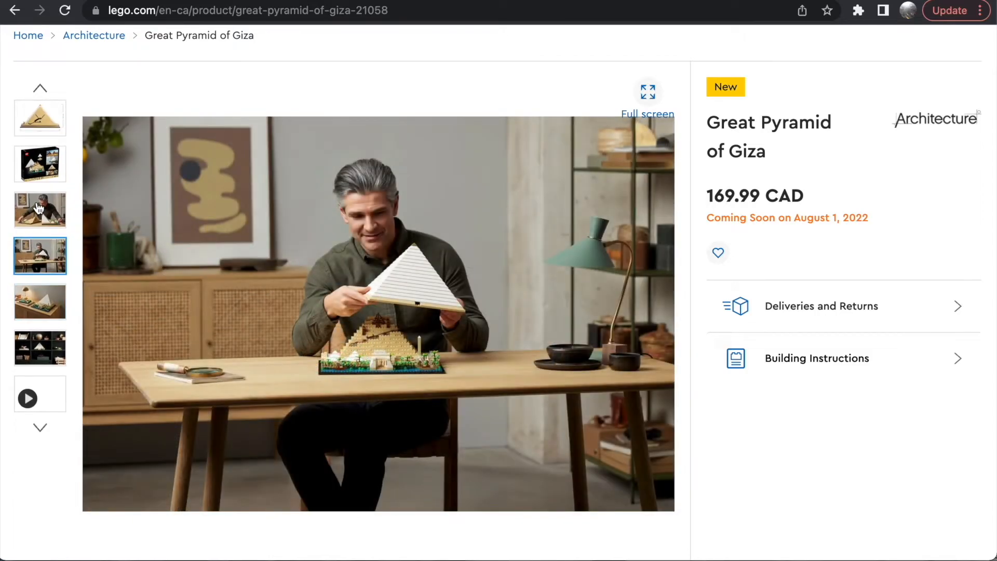
pyautogui.moveTo(30, 229)
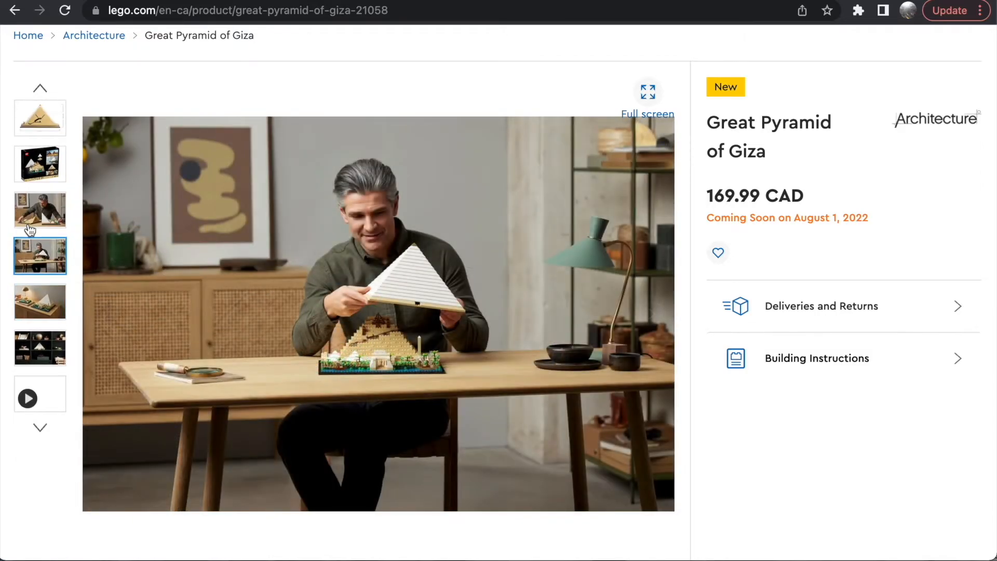
# Step: Show the dimensions elevation view, the ramp close-up, then the front view of the complete model
pyautogui.click(39, 126)
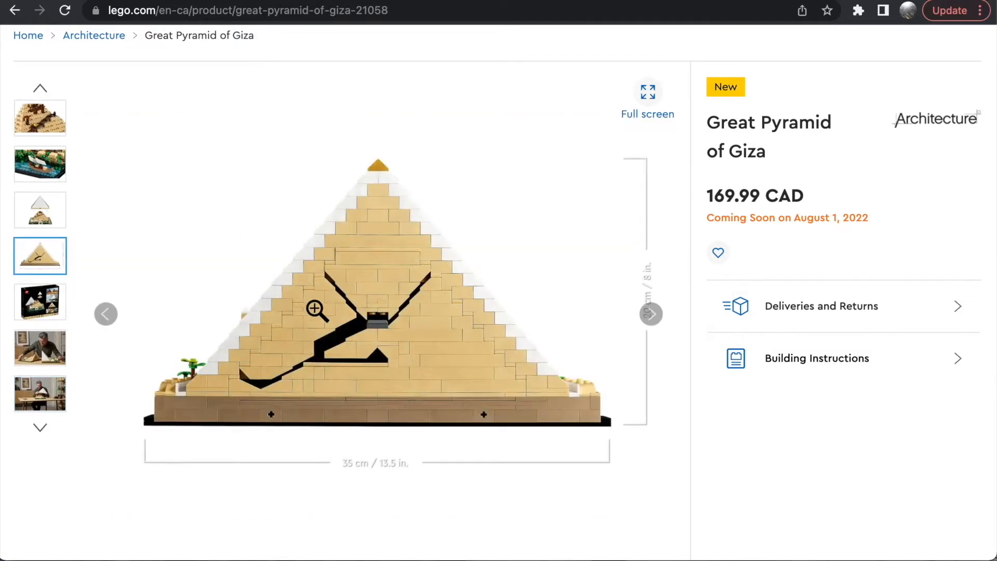
pyautogui.moveTo(401, 486)
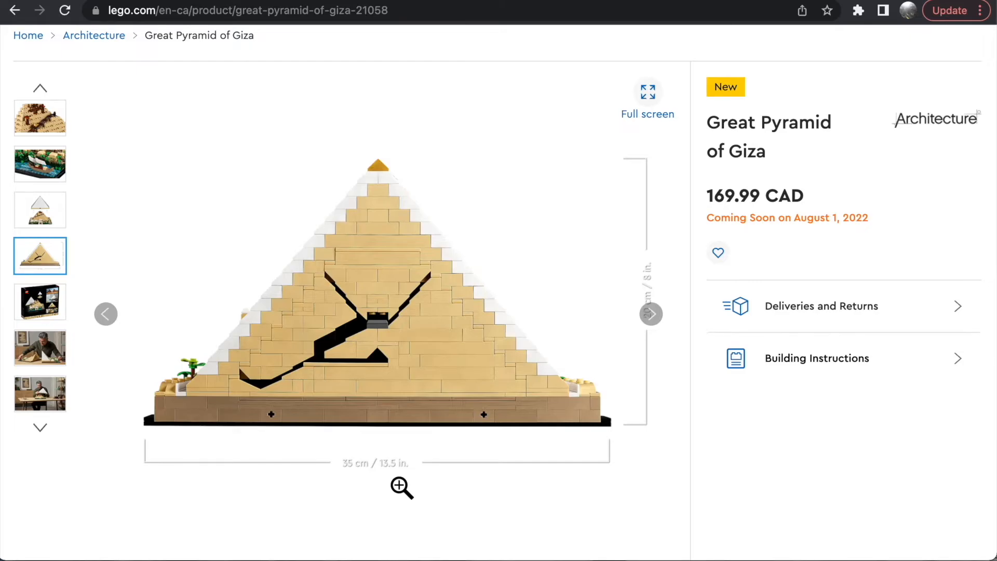
pyautogui.moveTo(48, 217)
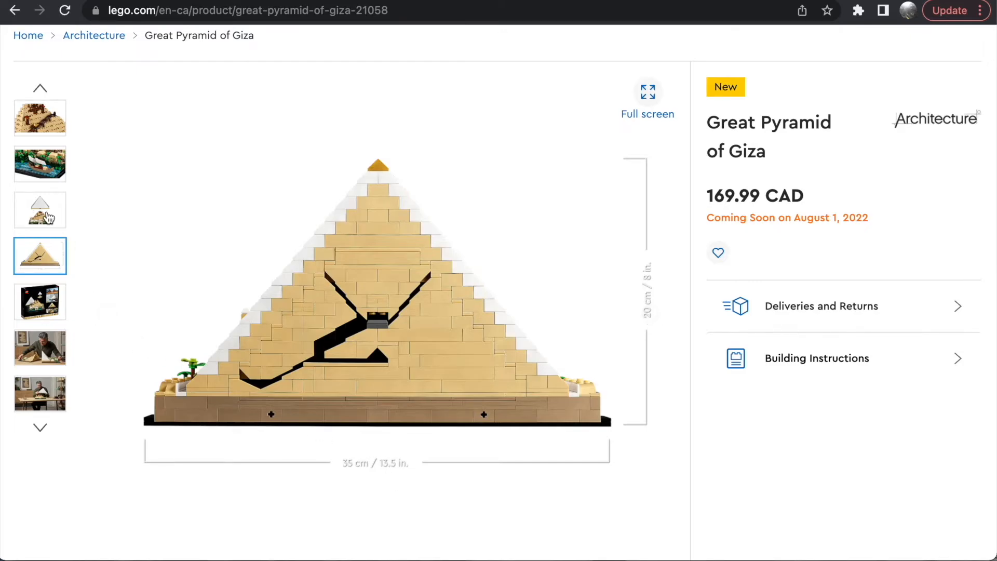
pyautogui.click(39, 163)
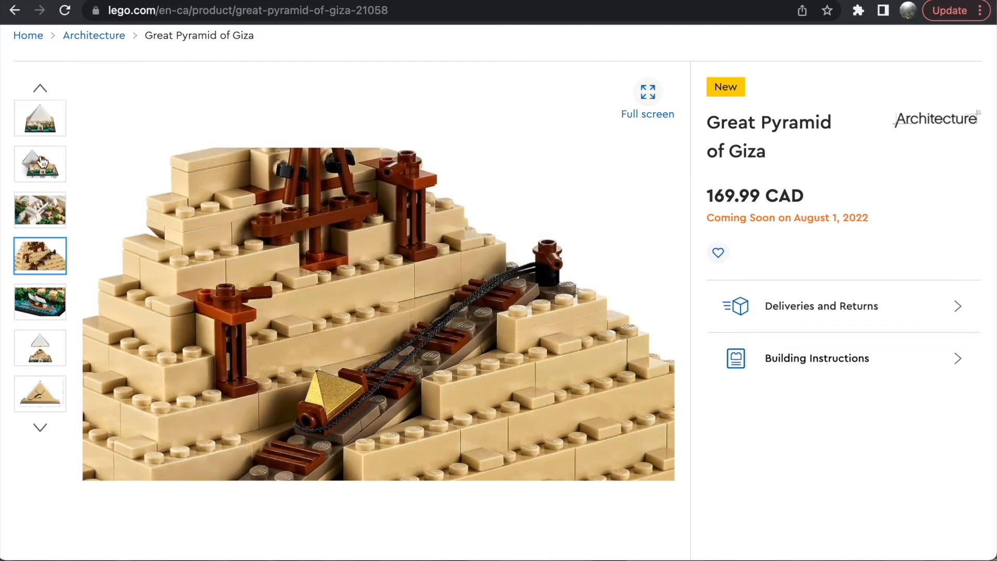
pyautogui.click(40, 210)
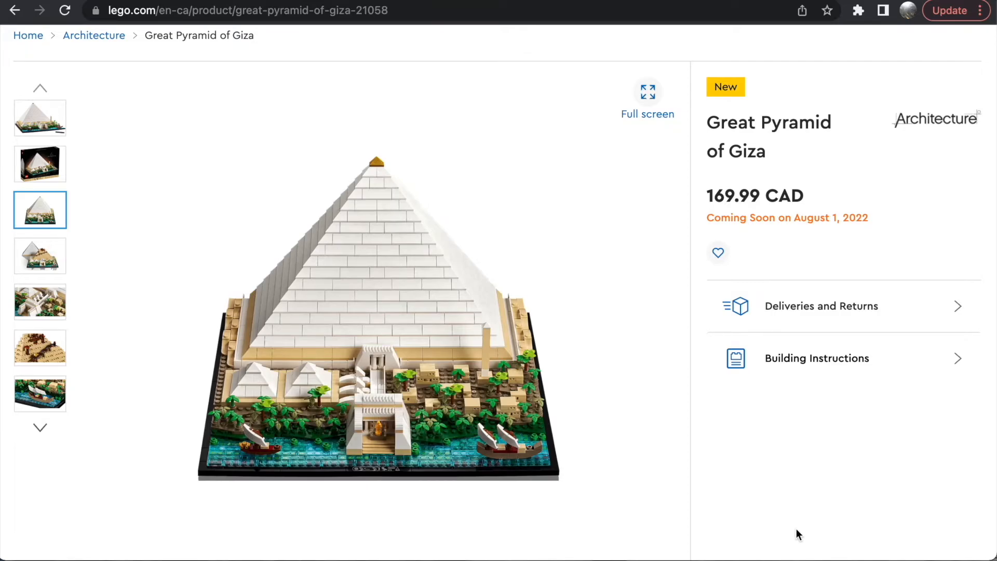
pyautogui.moveTo(722, 219)
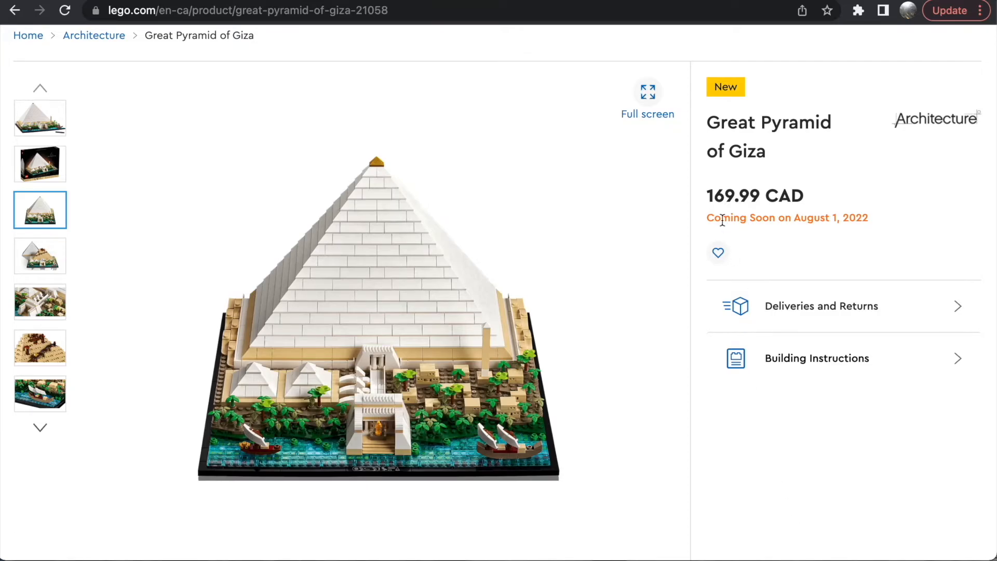